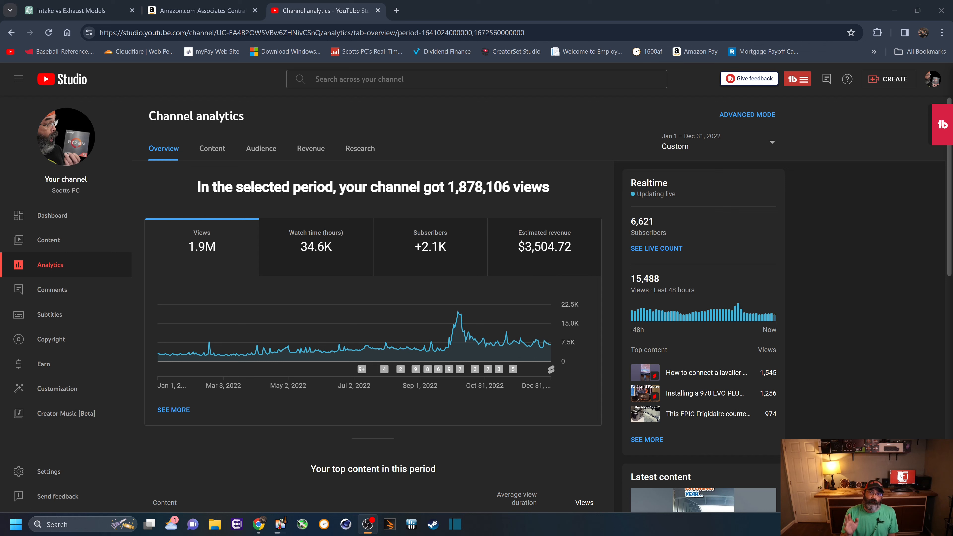
Step: View the live count showing realtime views per video over the last 48 hours and 60 minutes
click(656, 248)
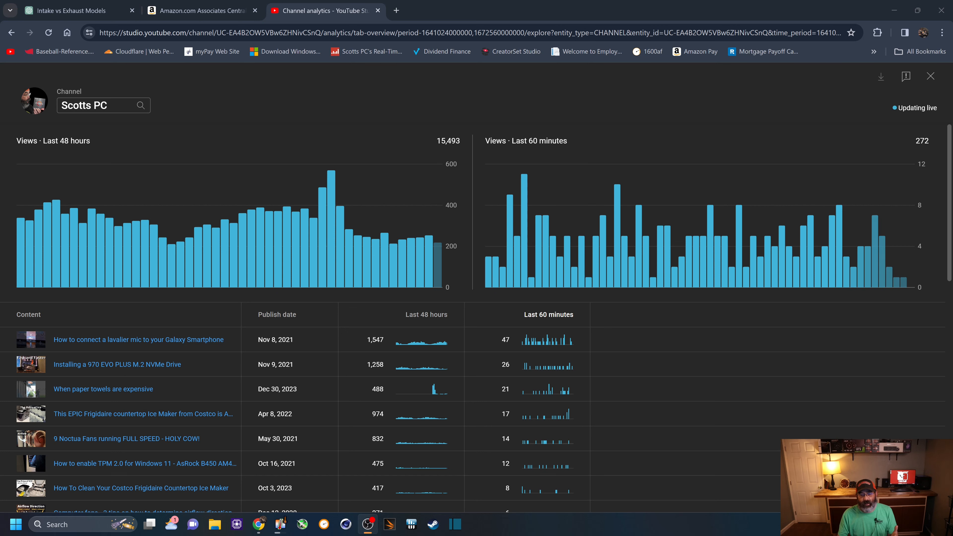
Step: Scroll through the realtime content table to the December 2023 uploads
scroll(down, 3)
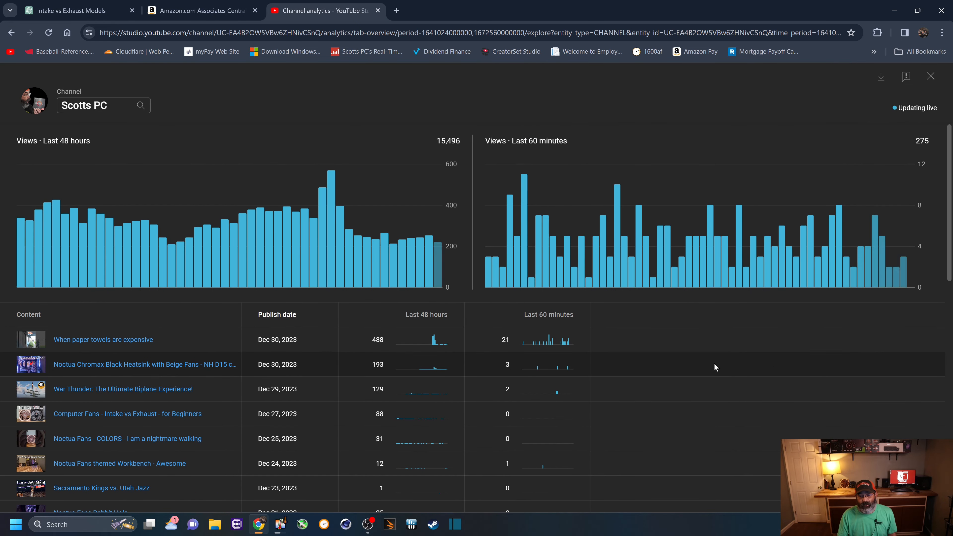
scroll(down, 3)
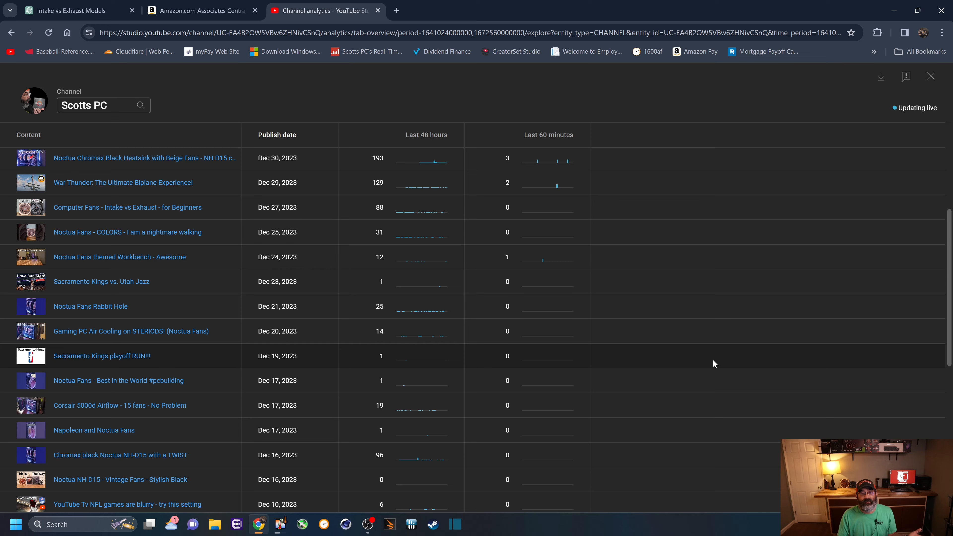
scroll(down, 3)
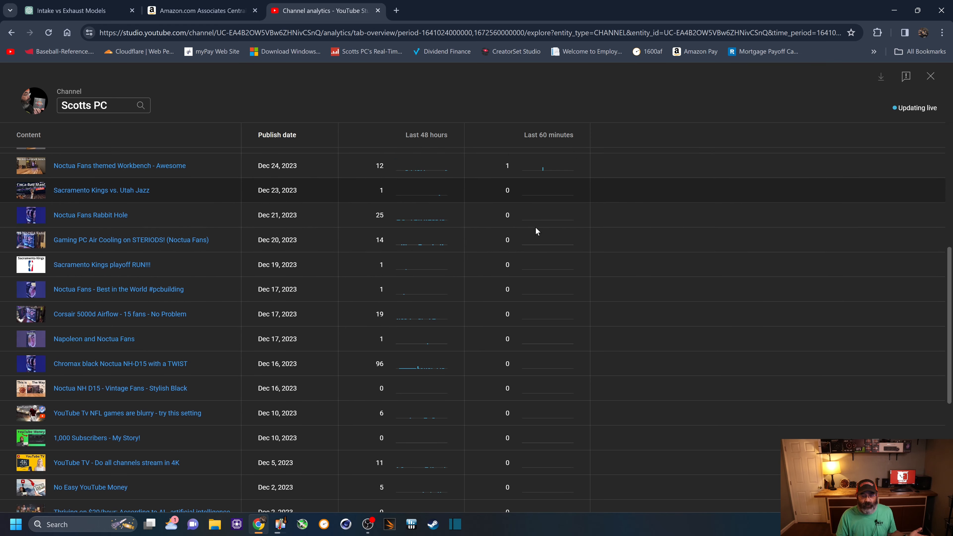
scroll(down, 3)
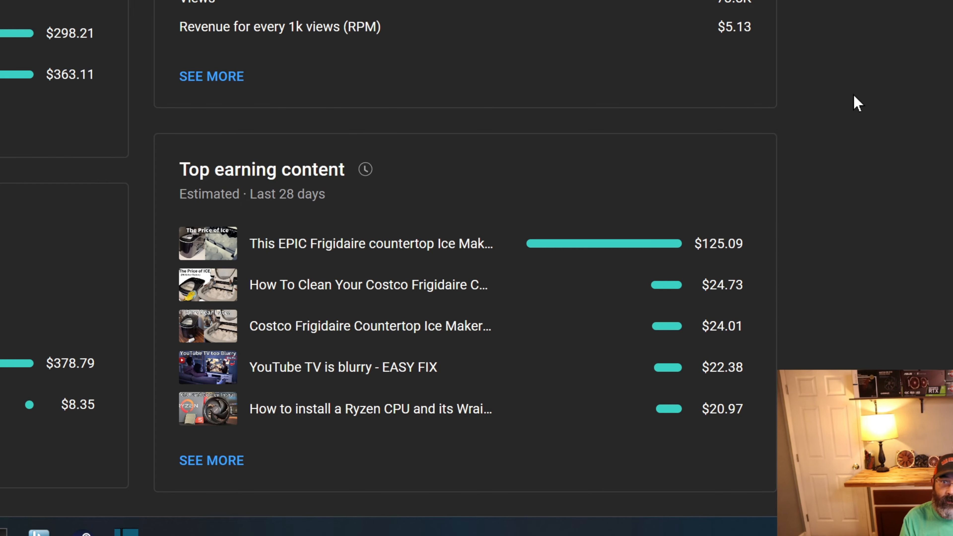
Step: Go to the Scotts PC public channel home page
click(435, 11)
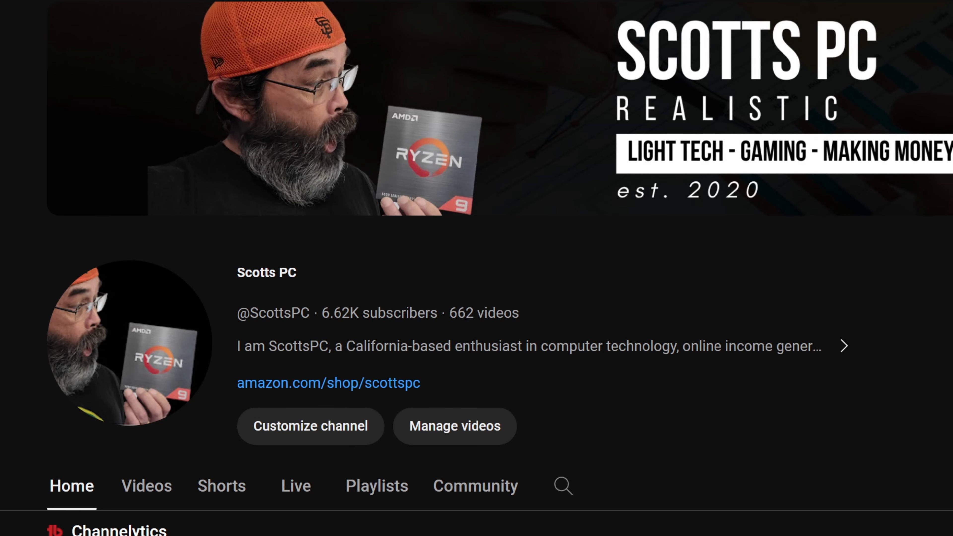
Step: Scroll down the 2023 revenue analytics showing $3,669.91 estimated revenue
scroll(down, 3)
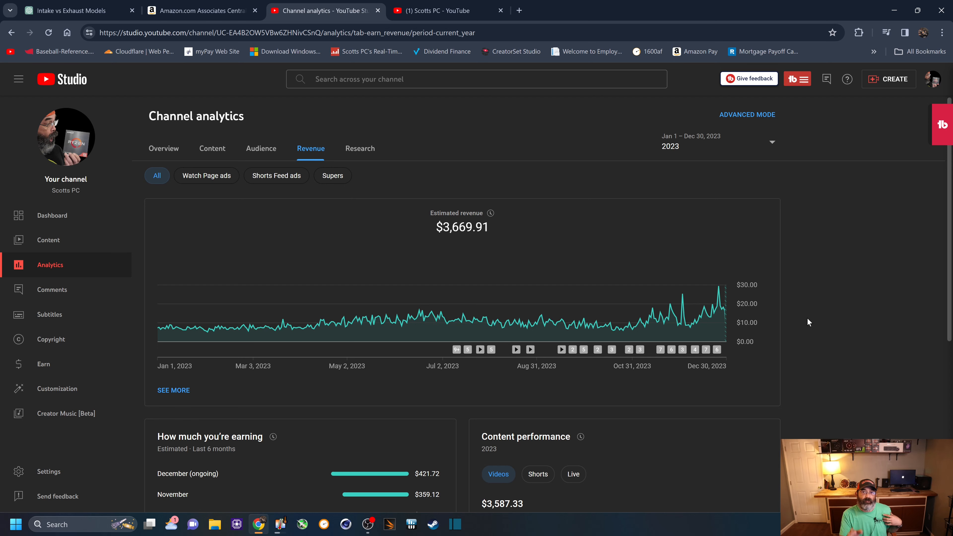
Step: Check the Amazon Associates 2023 report, then return to the channel's lifetime analytics with 5.0M views
click(201, 11)
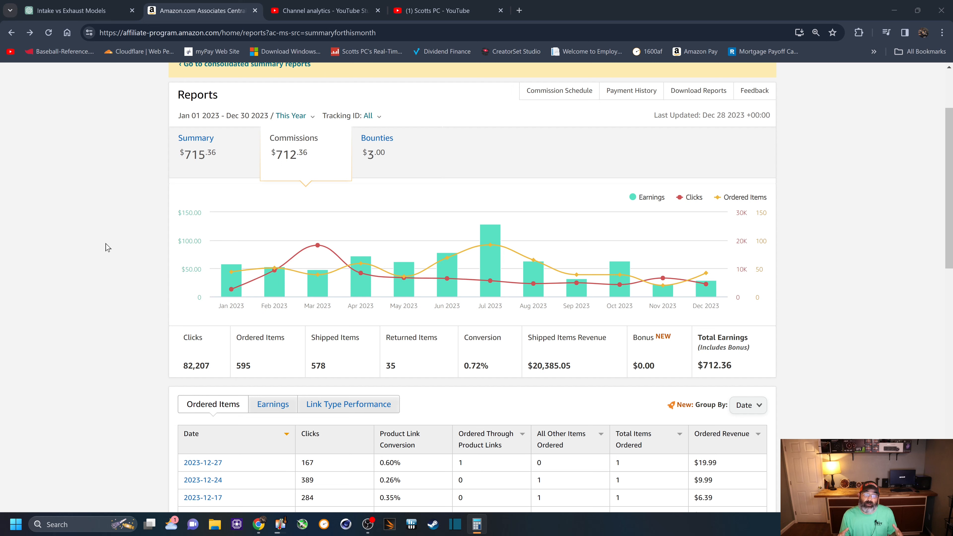
click(322, 10)
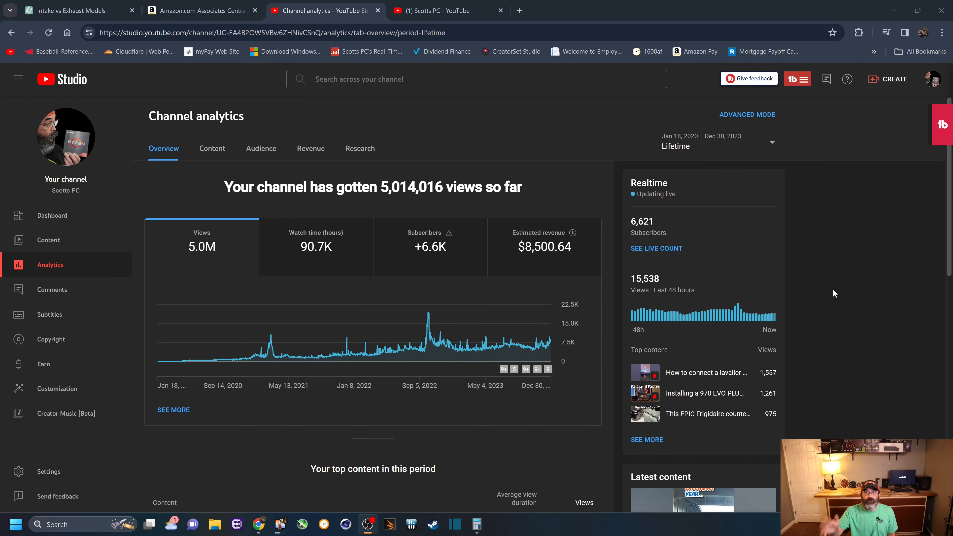